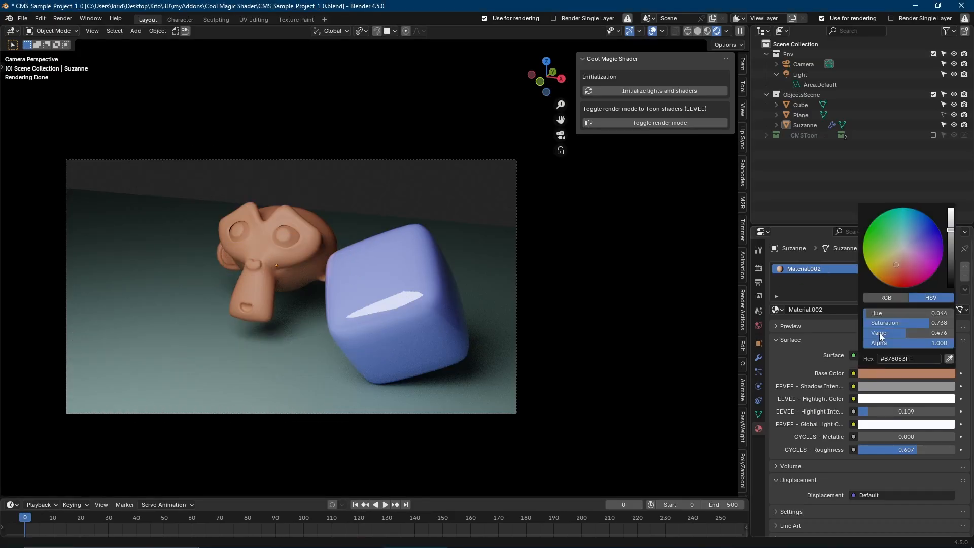
Step: Toggle the Cool Magic Shader render mode to Toon shaders (EEVEE) with outlines
{"action": "left_click", "coordinate": [659, 123]}
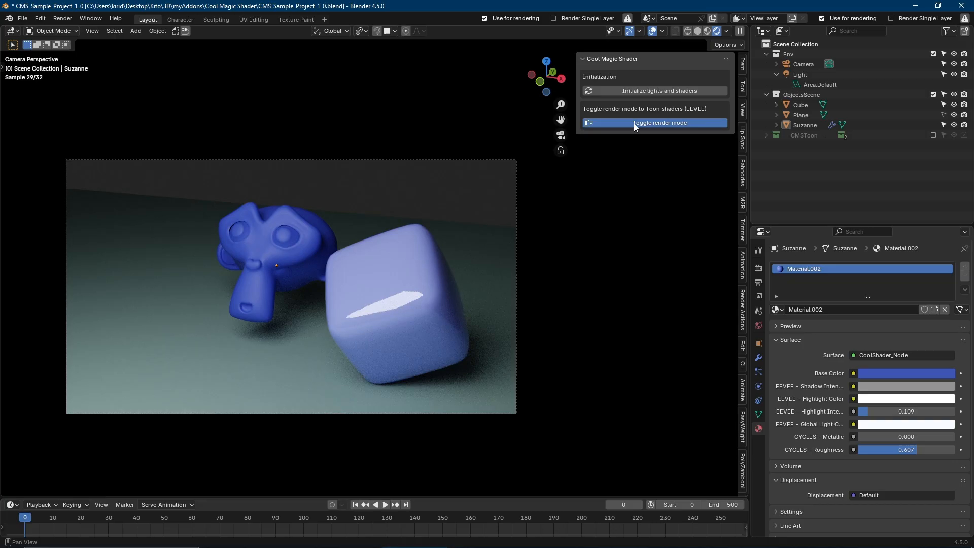
{"action": "left_click", "coordinate": [659, 122]}
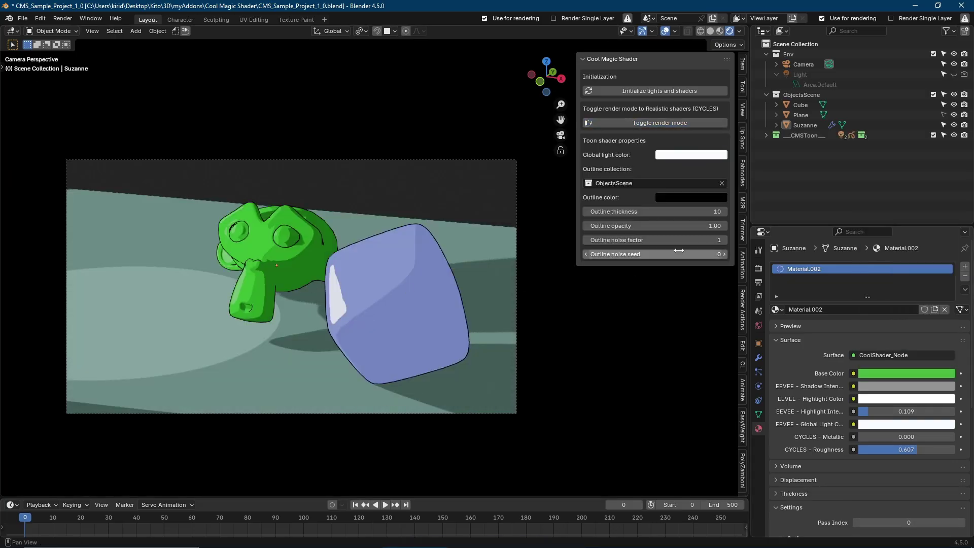
{"action": "left_click", "coordinate": [654, 122]}
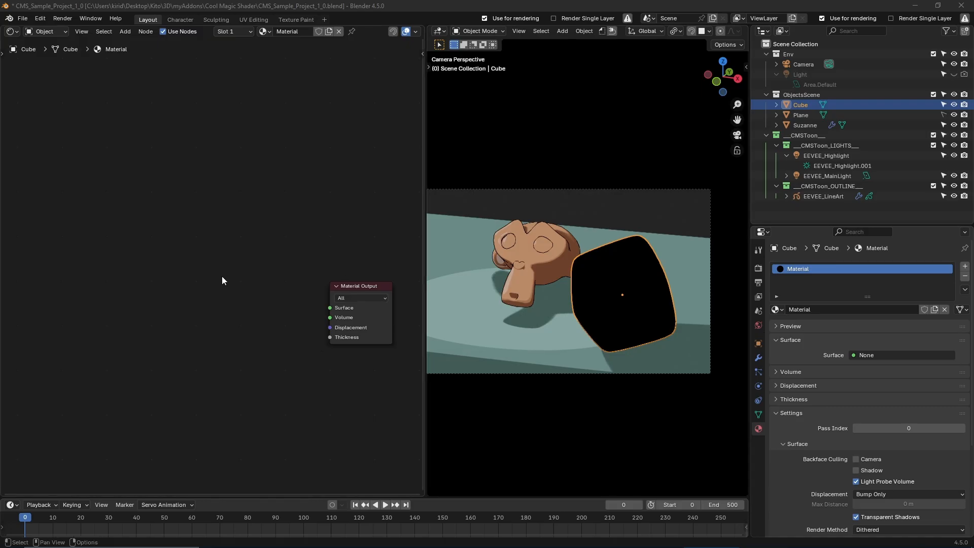
{"action": "mouse_move", "coordinate": [236, 305]}
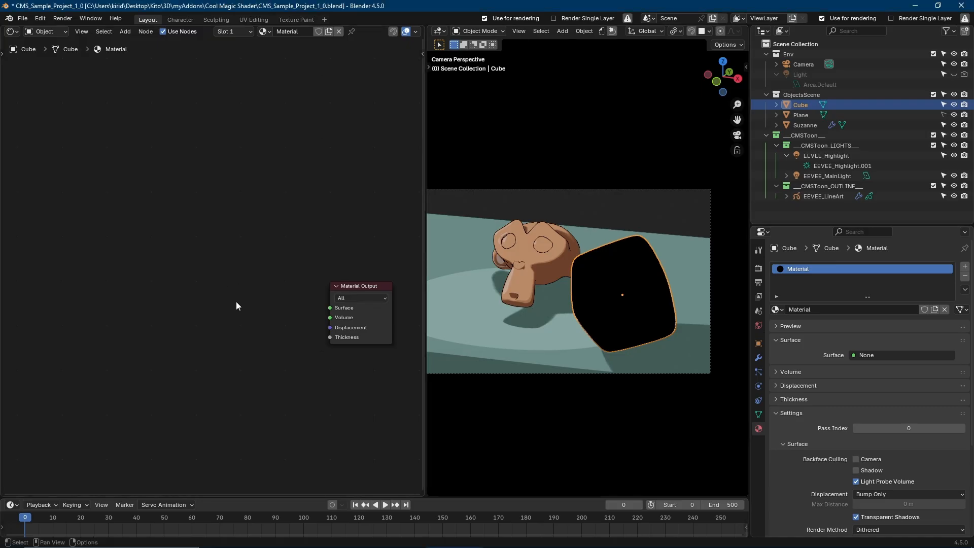
Step: Switch back to Realistic shaders (Cycles), turning off toon lights and outlines
{"action": "left_click", "coordinate": [344, 307]}
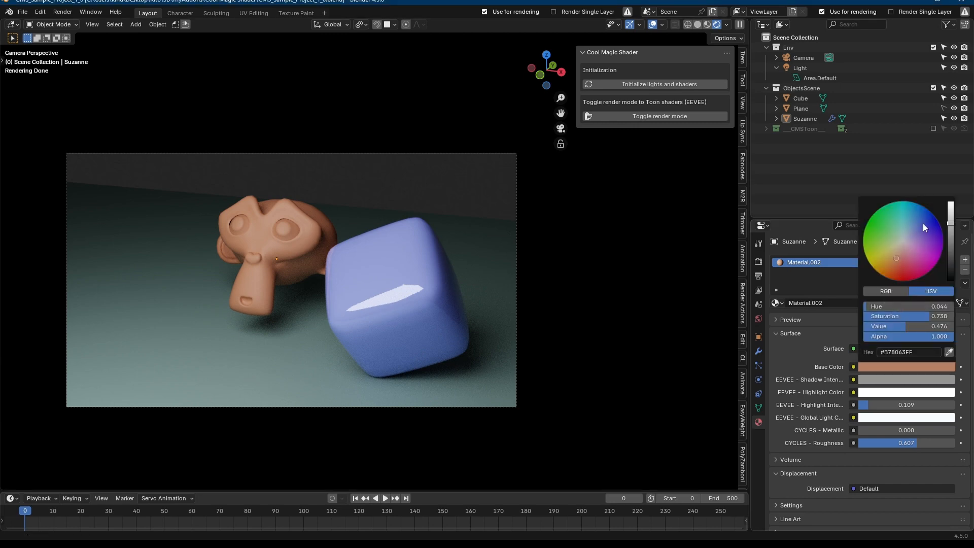
Step: Re-enable toon rendering, adjust outline thickness, and start moving EEVEE_MainLight
{"action": "left_click", "coordinate": [660, 117]}
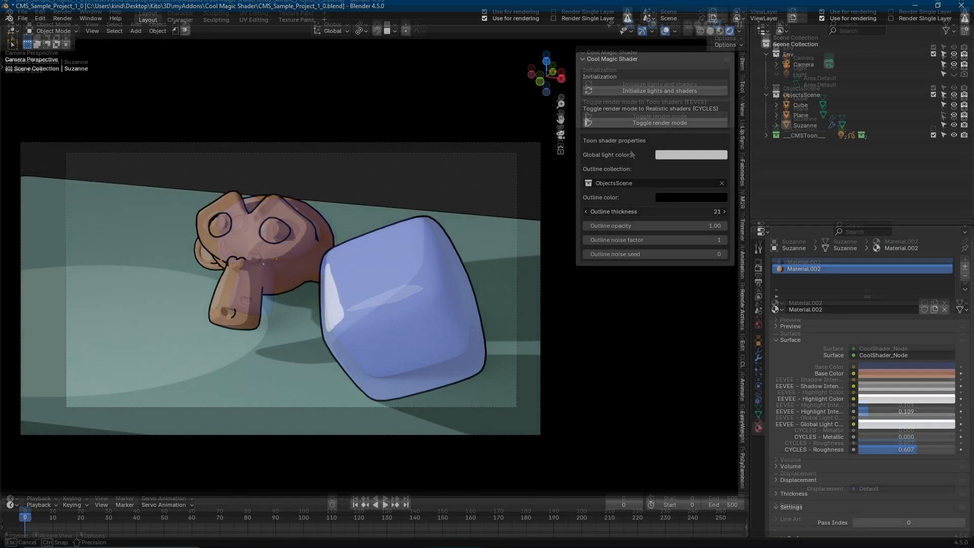
{"action": "left_click", "coordinate": [691, 197]}
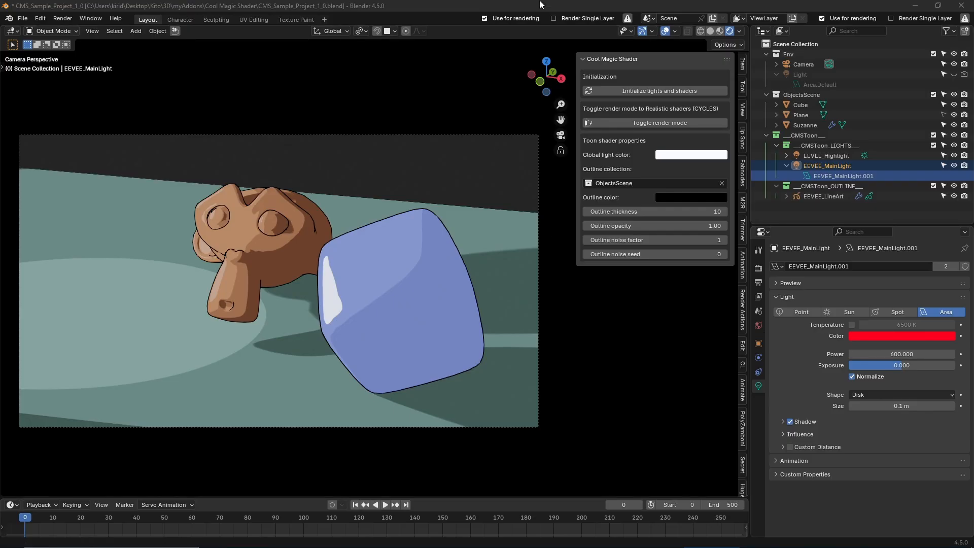
{"action": "key", "text": "g"}
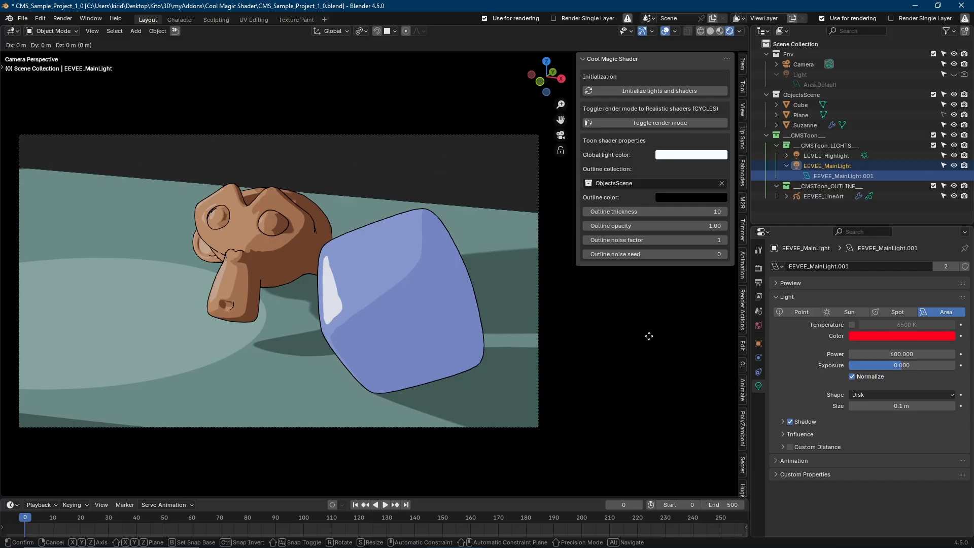